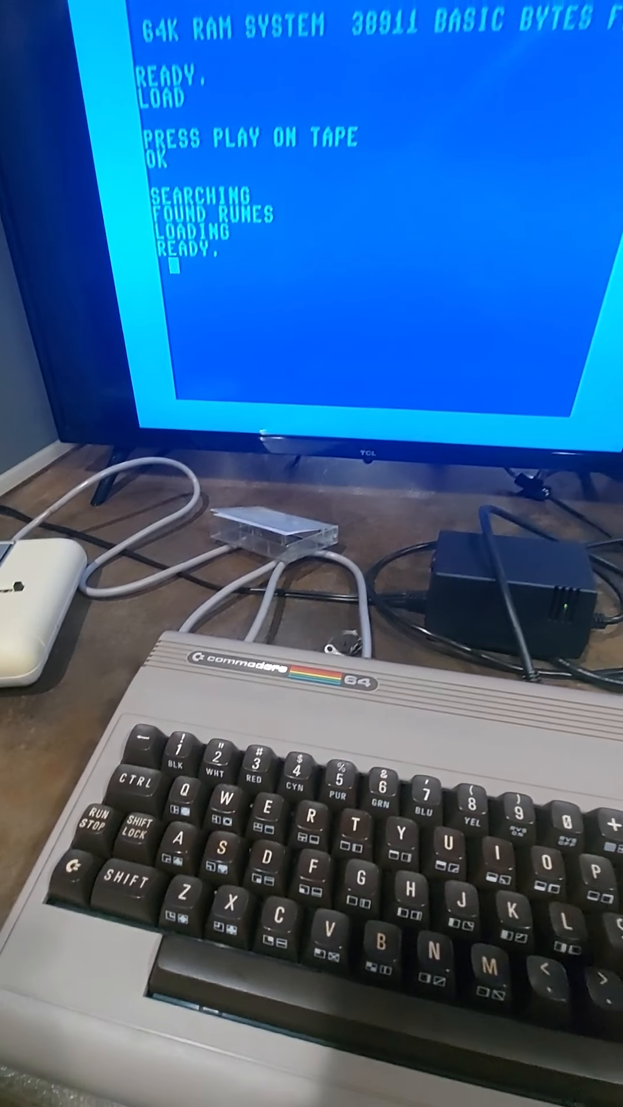
type("LI")
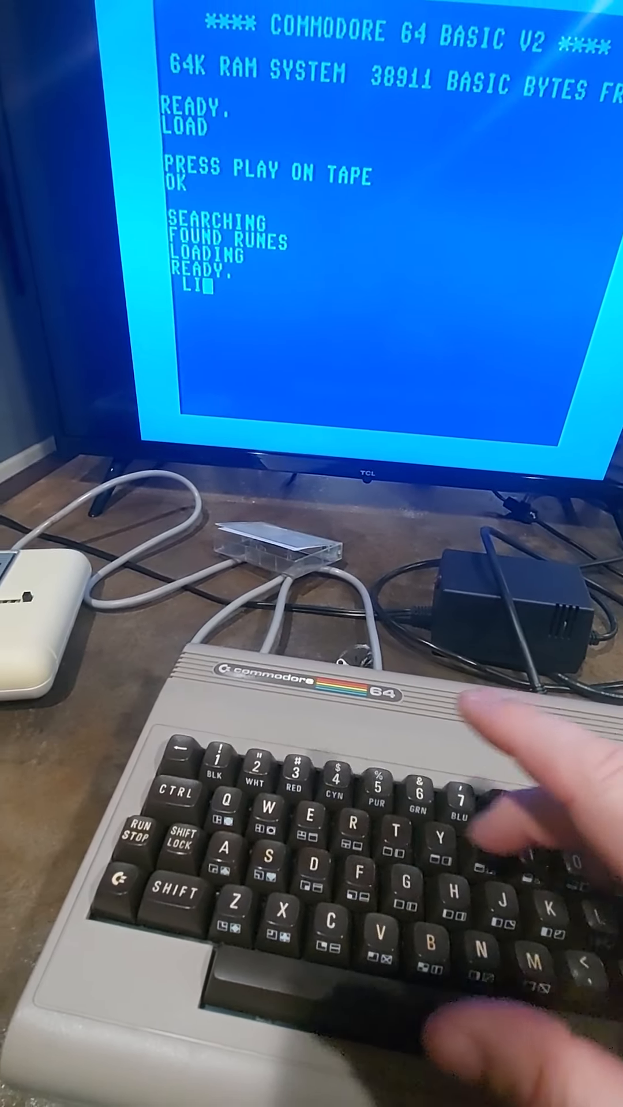
type("ST")
type("250 PRINT \"AND THREE MAY WALK ABREAST")
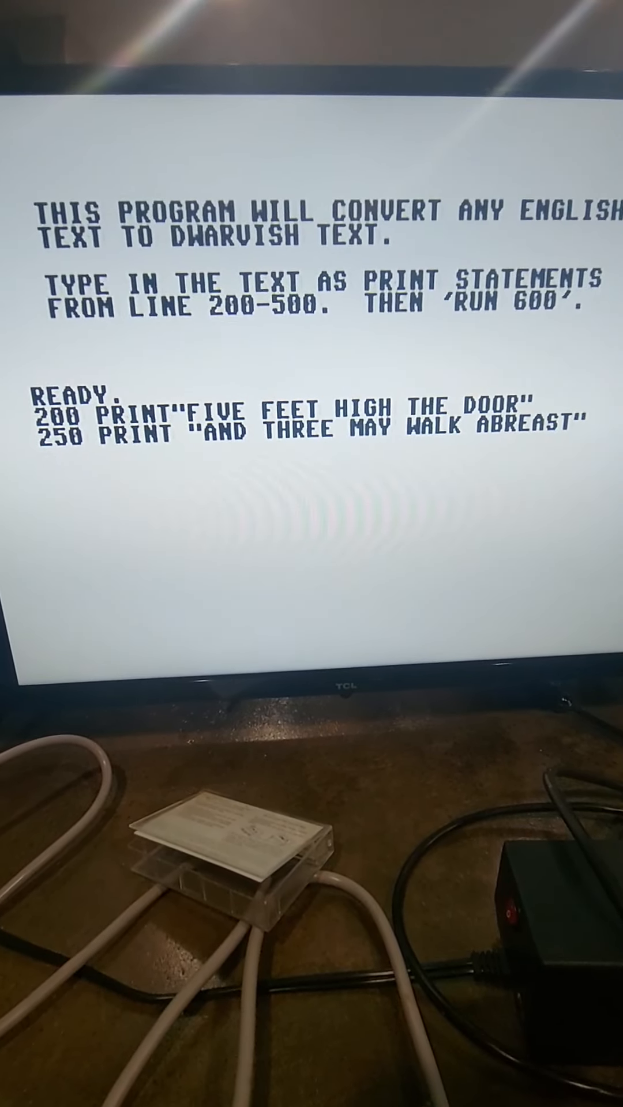
type("R")
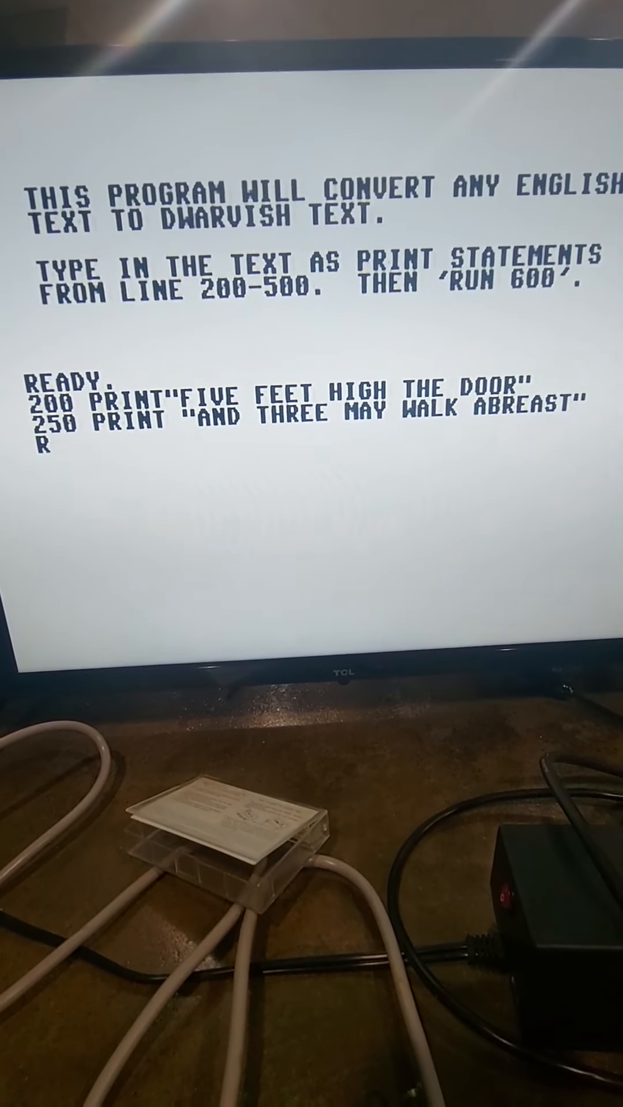
type("UN")
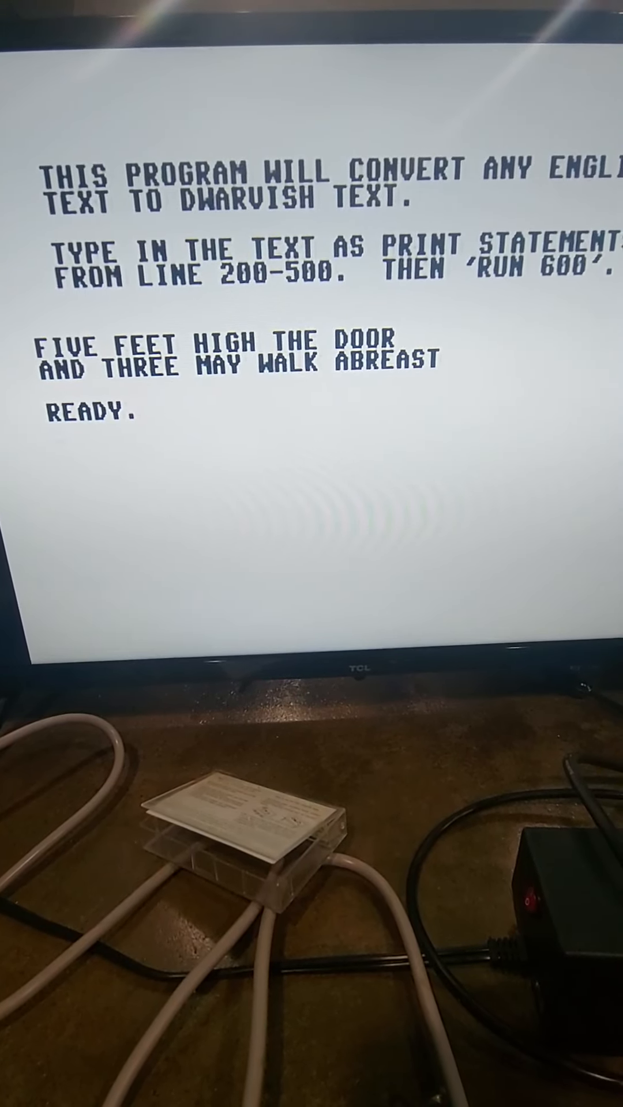
type("R")
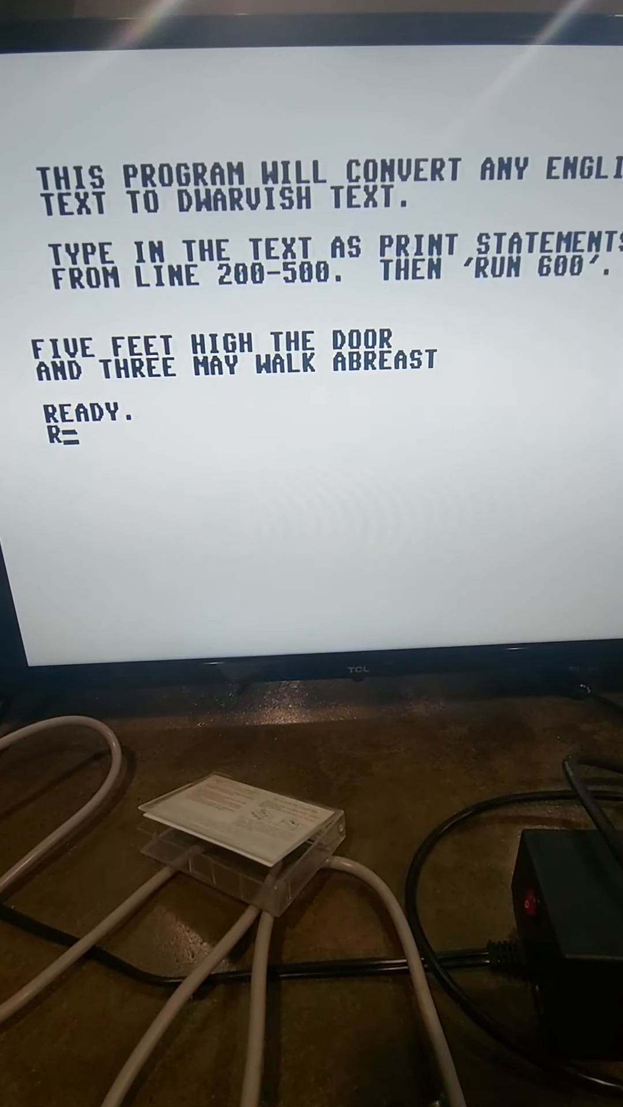
type("RUN")
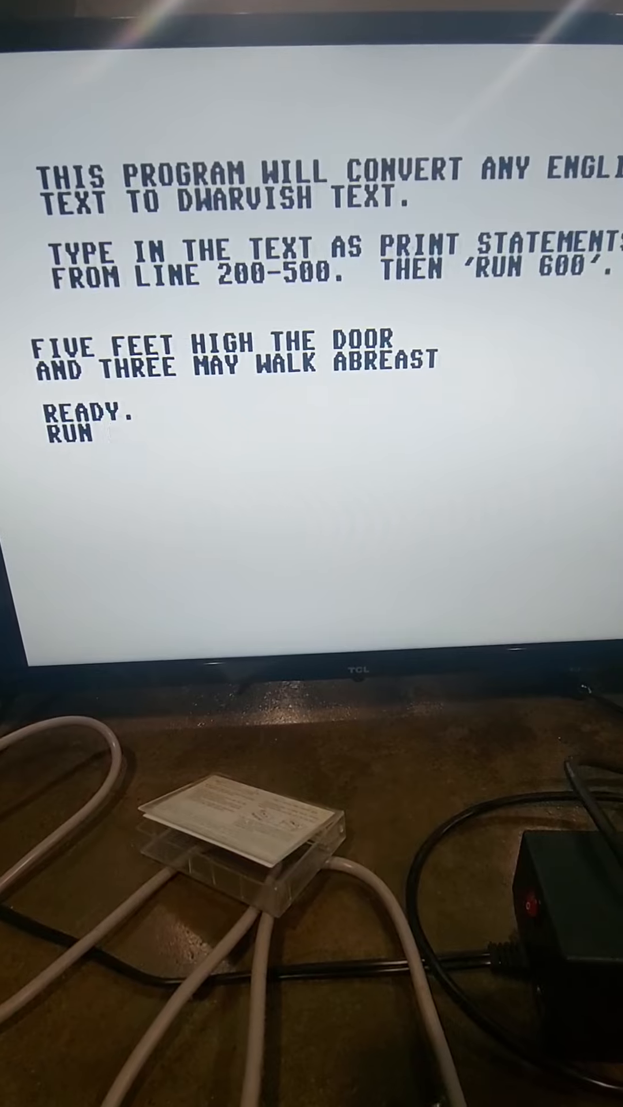
type("600")
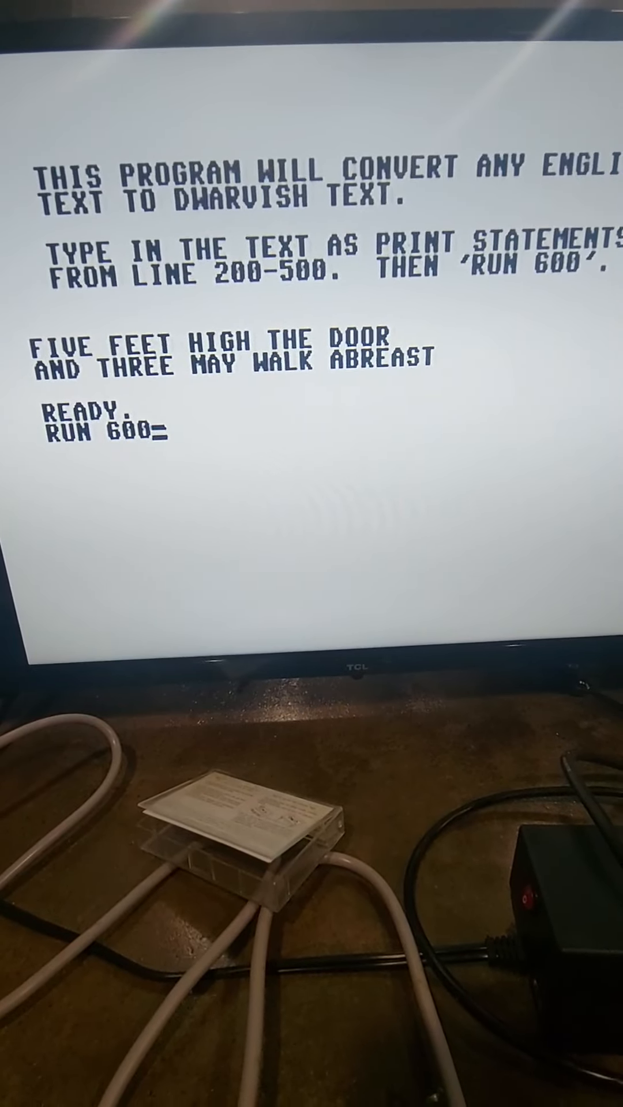